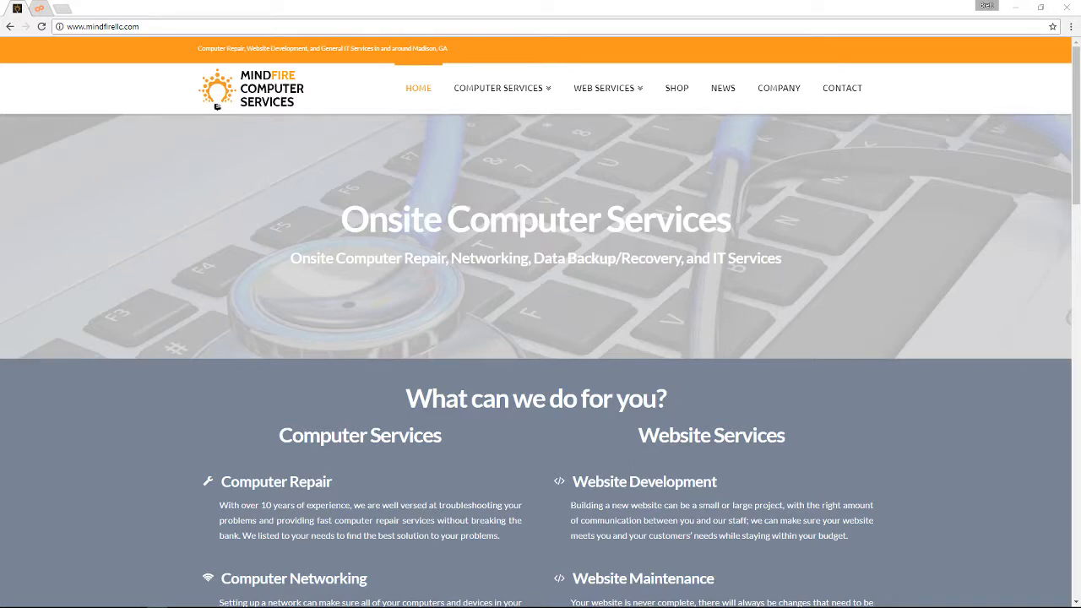
mouse_move(848, 256)
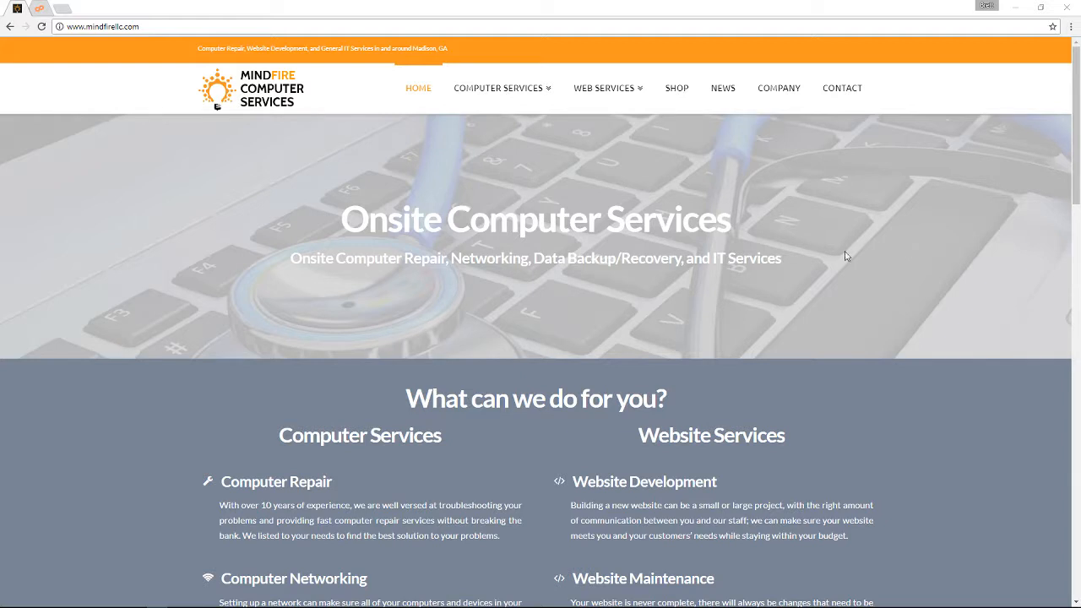
mouse_move(865, 245)
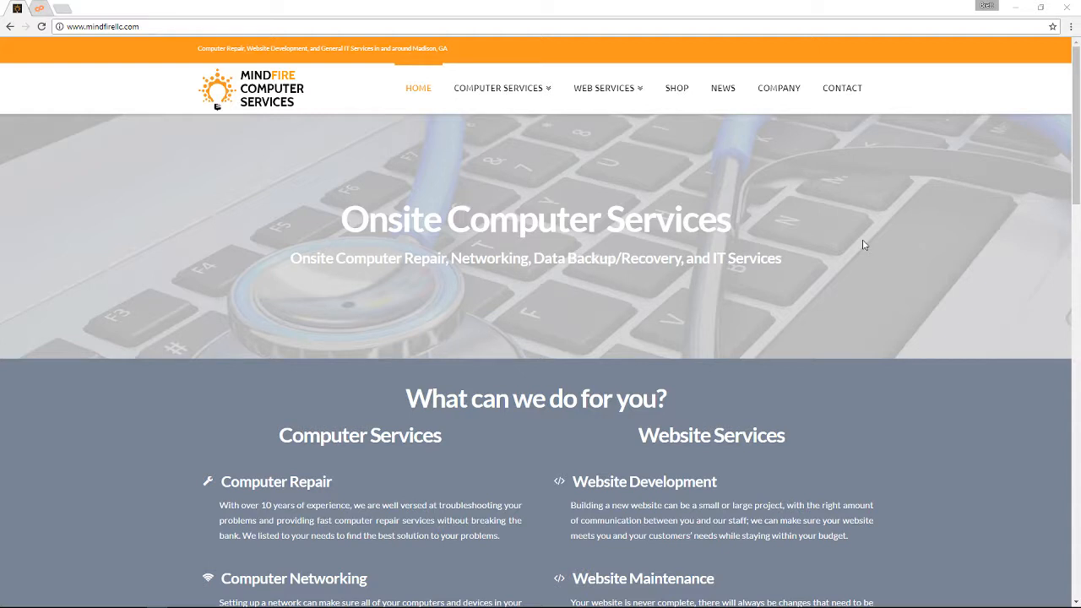
mouse_move(196, 94)
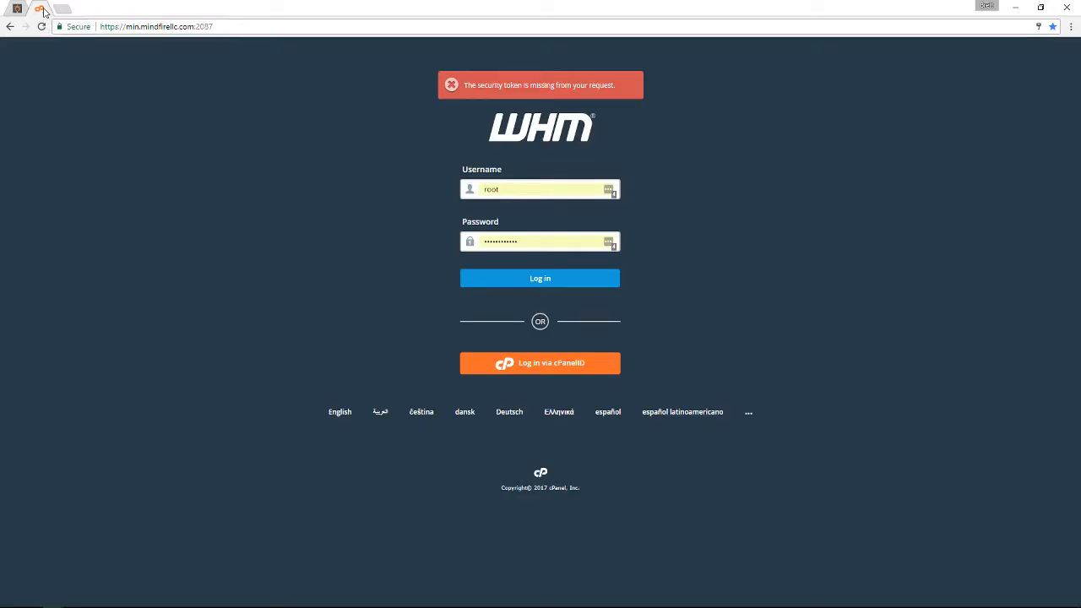
- Log in to WHM as root and land on the home dashboard
click(541, 277)
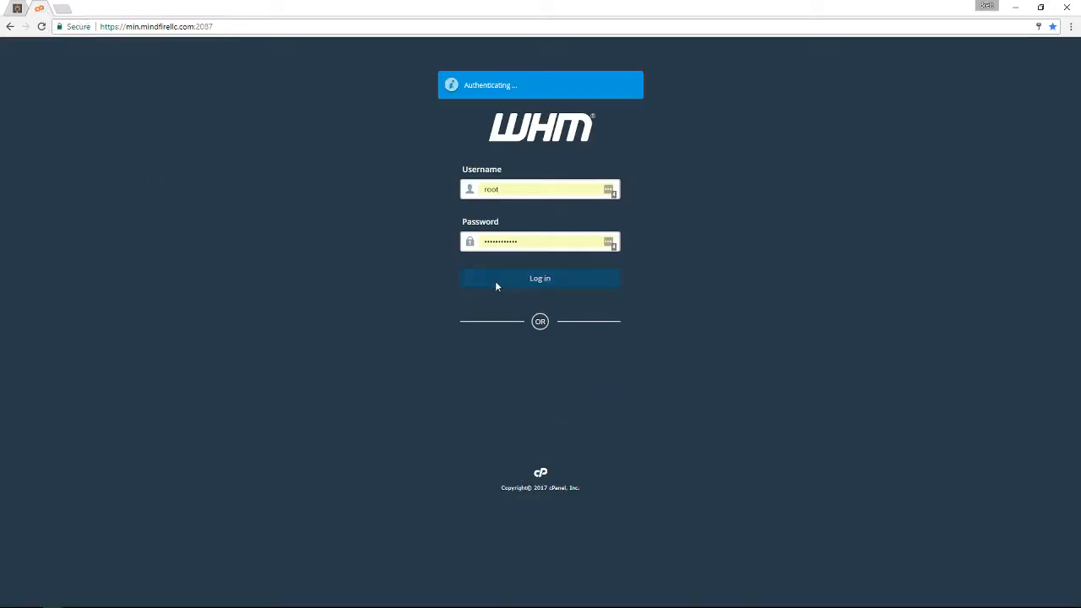
click(540, 277)
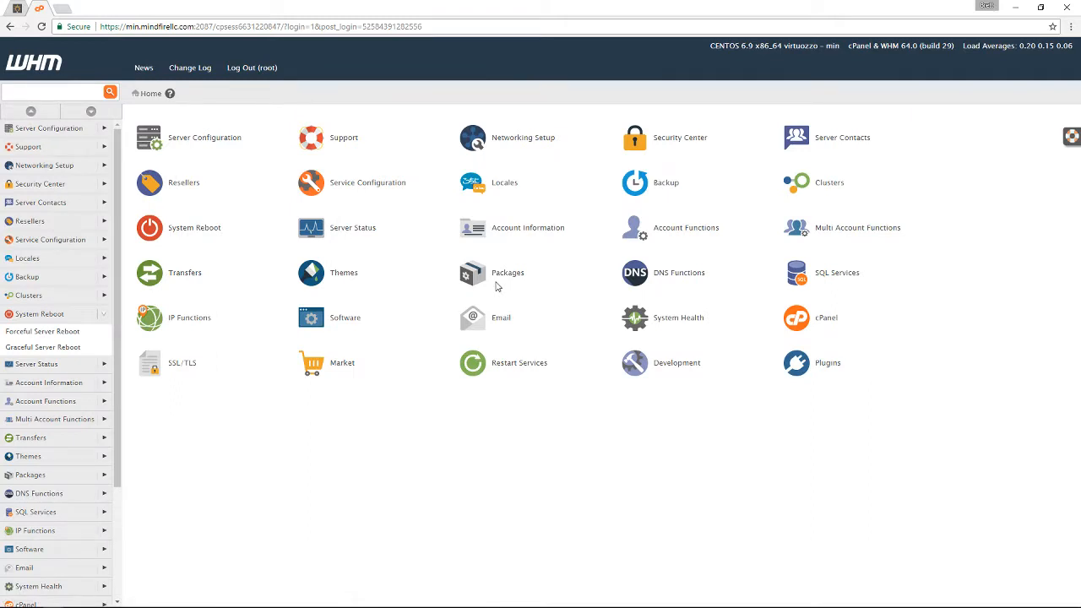
mouse_move(40, 312)
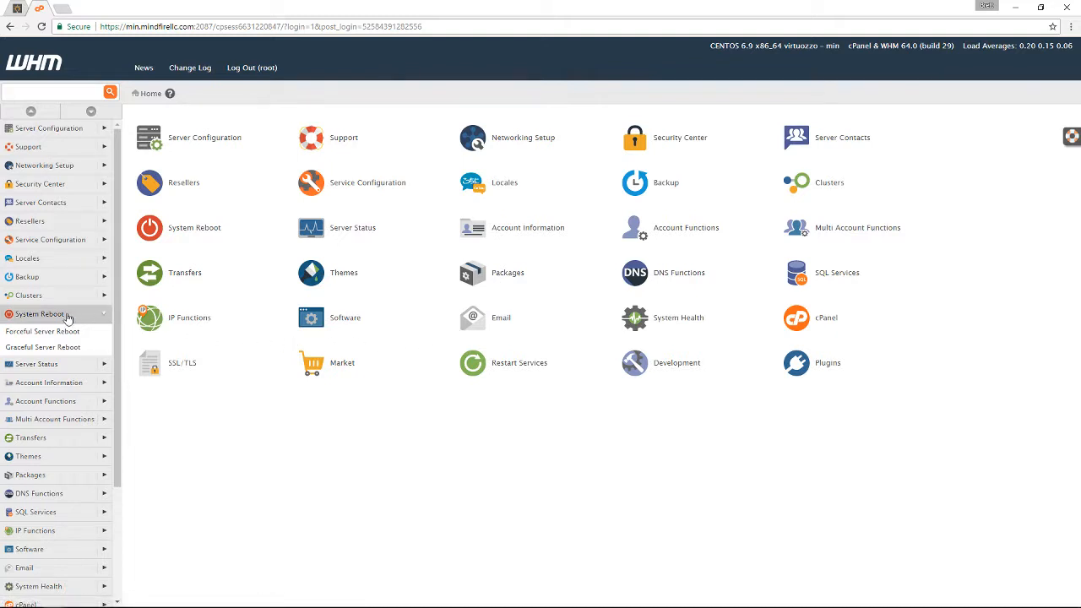
mouse_move(39, 313)
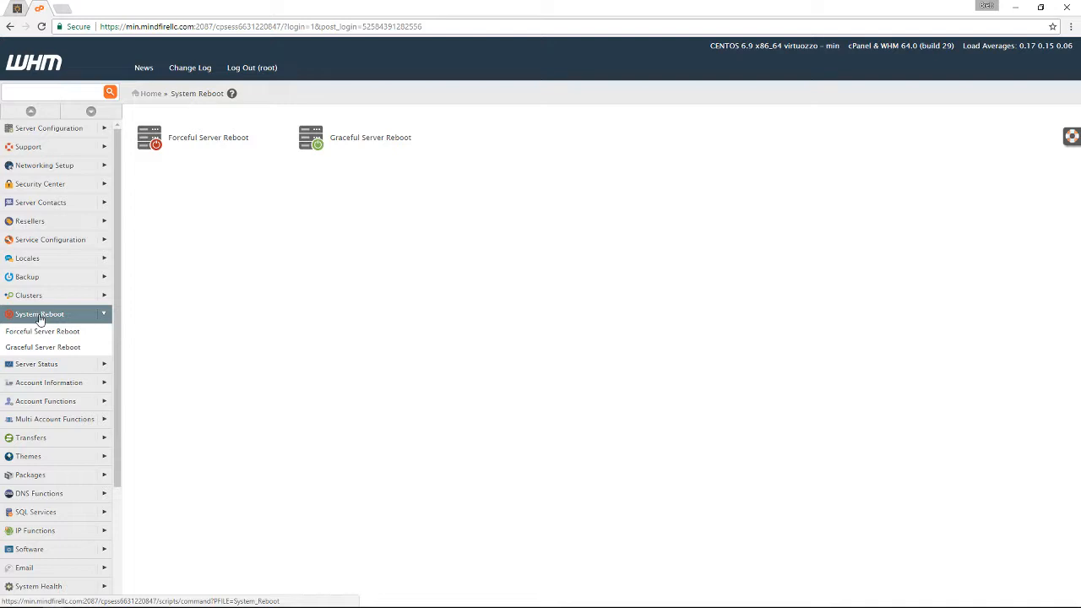
mouse_move(186, 306)
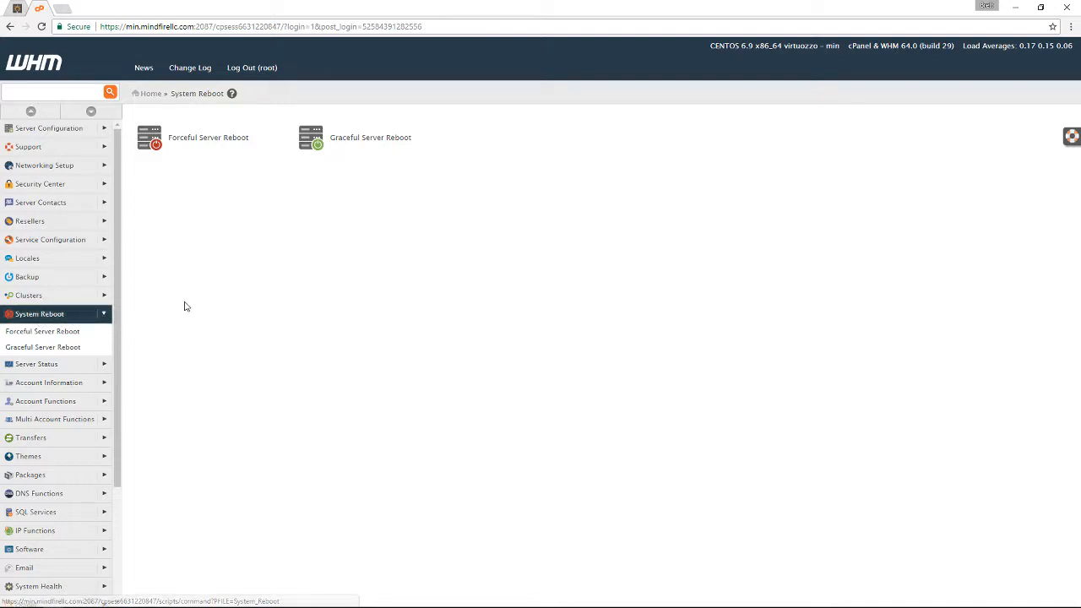
mouse_move(177, 145)
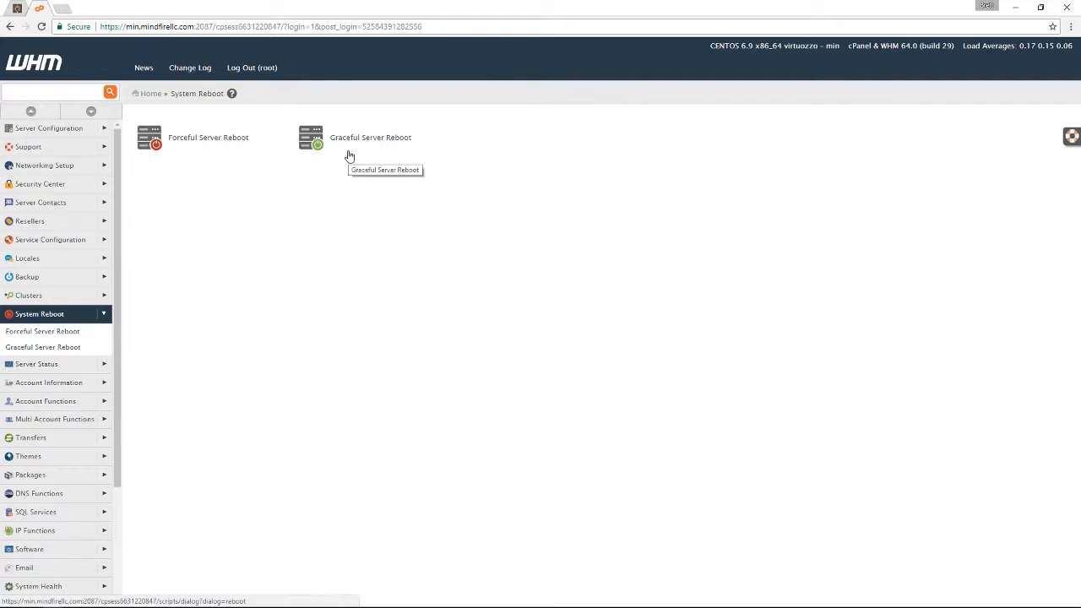
mouse_move(355, 263)
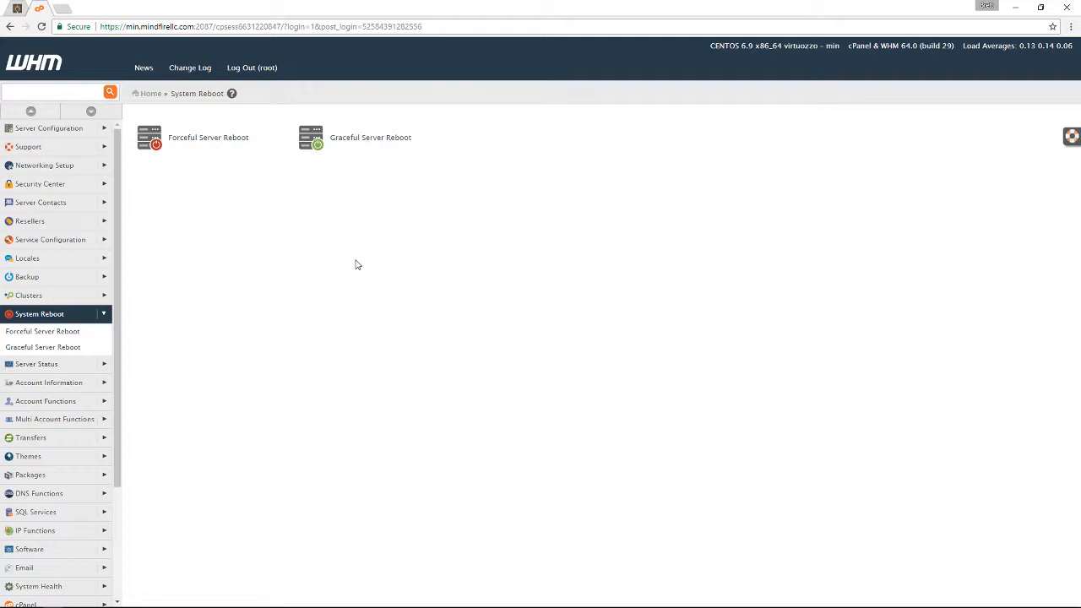
mouse_move(317, 277)
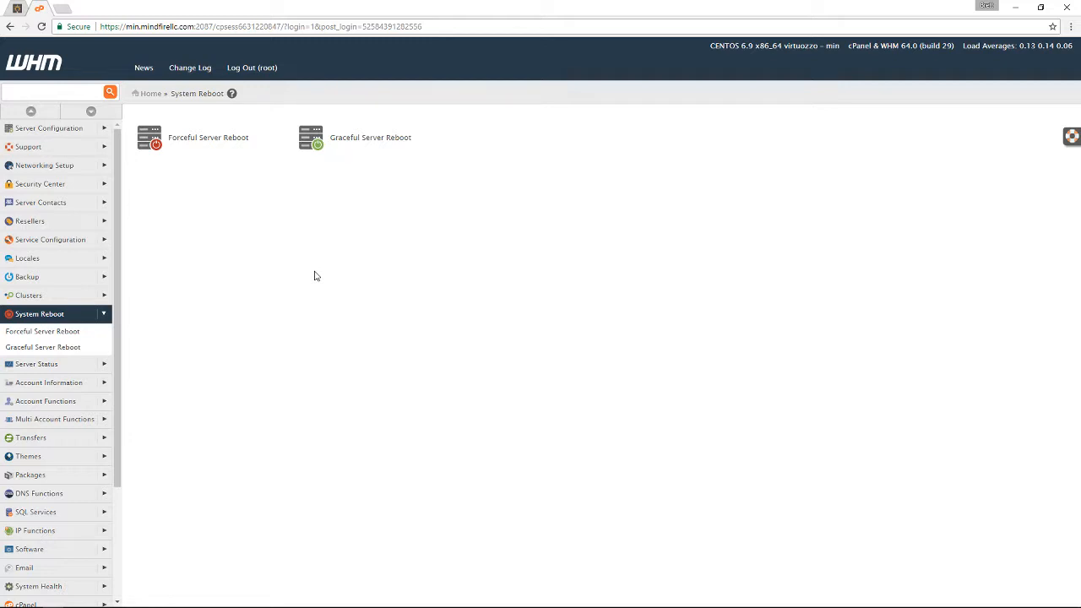
mouse_move(324, 264)
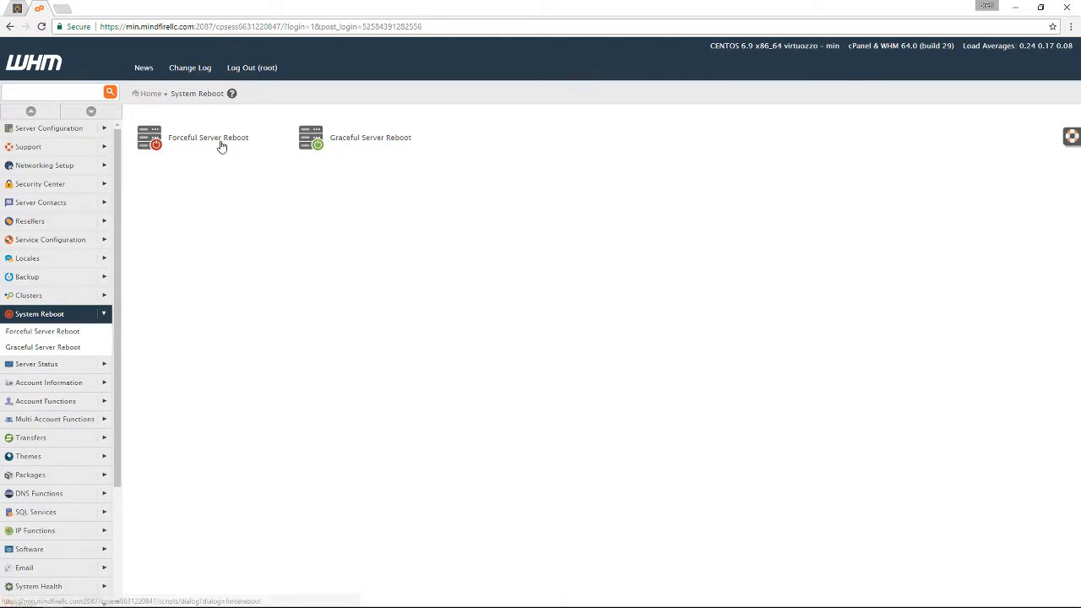
mouse_move(208, 139)
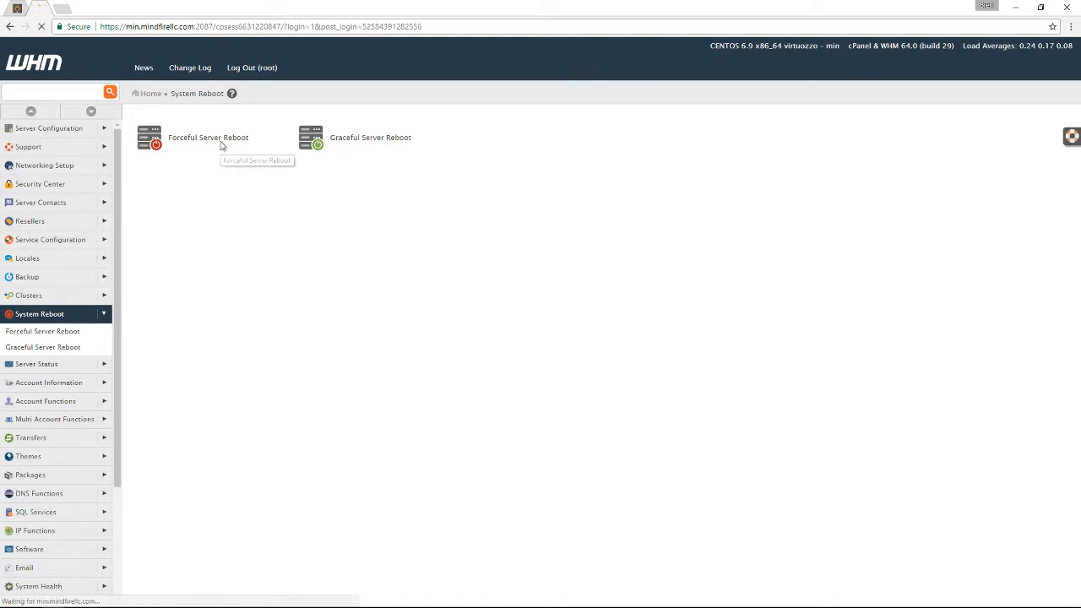
- Go to Forceful Server Reboot and confirm proceeding despite the data-loss warning
click(208, 138)
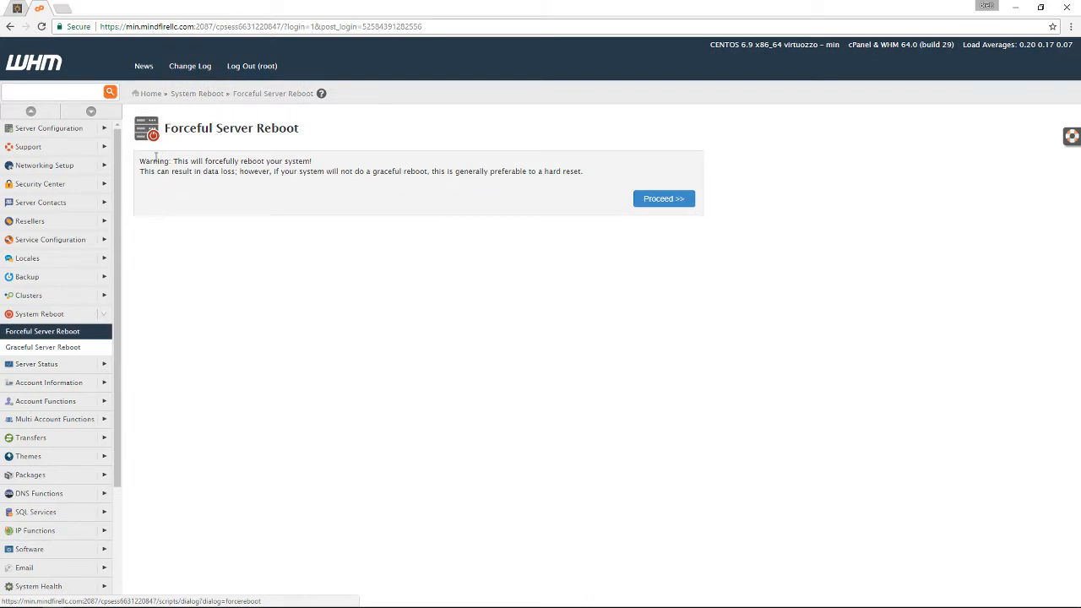
mouse_move(319, 168)
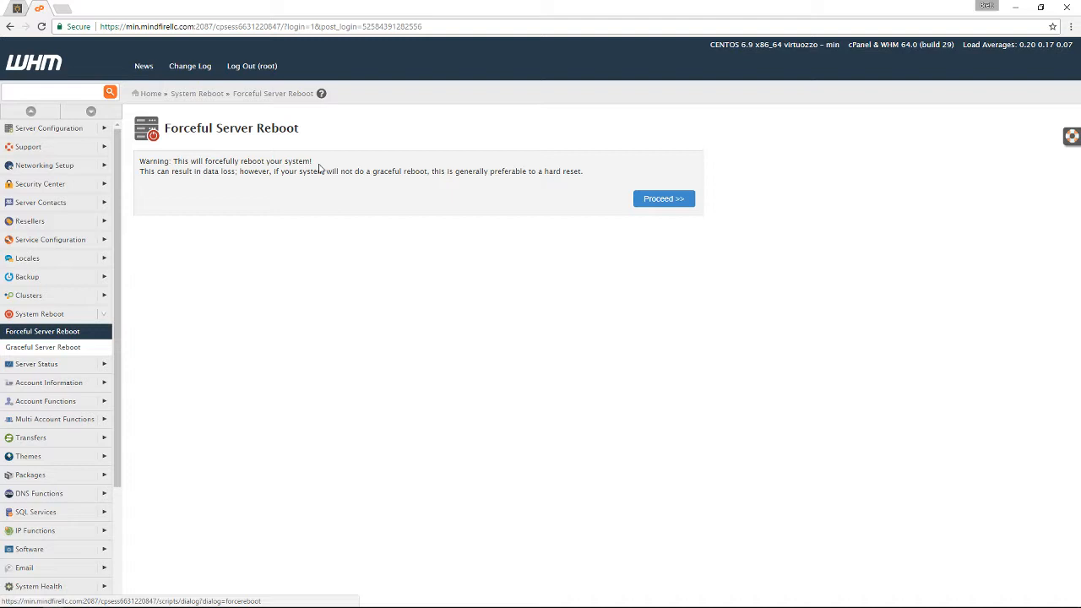
mouse_move(328, 164)
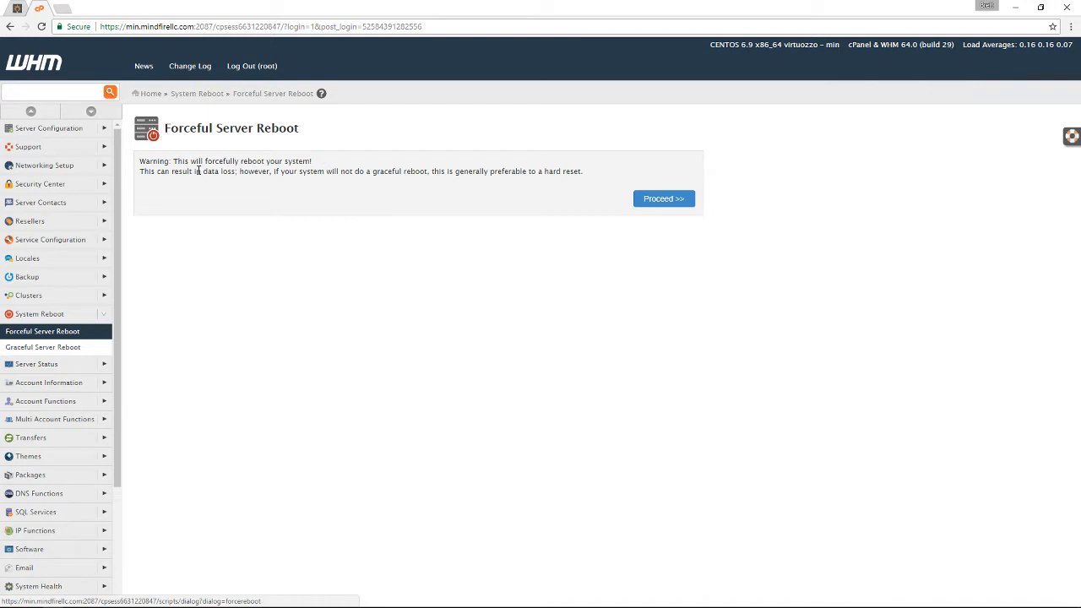
click(664, 199)
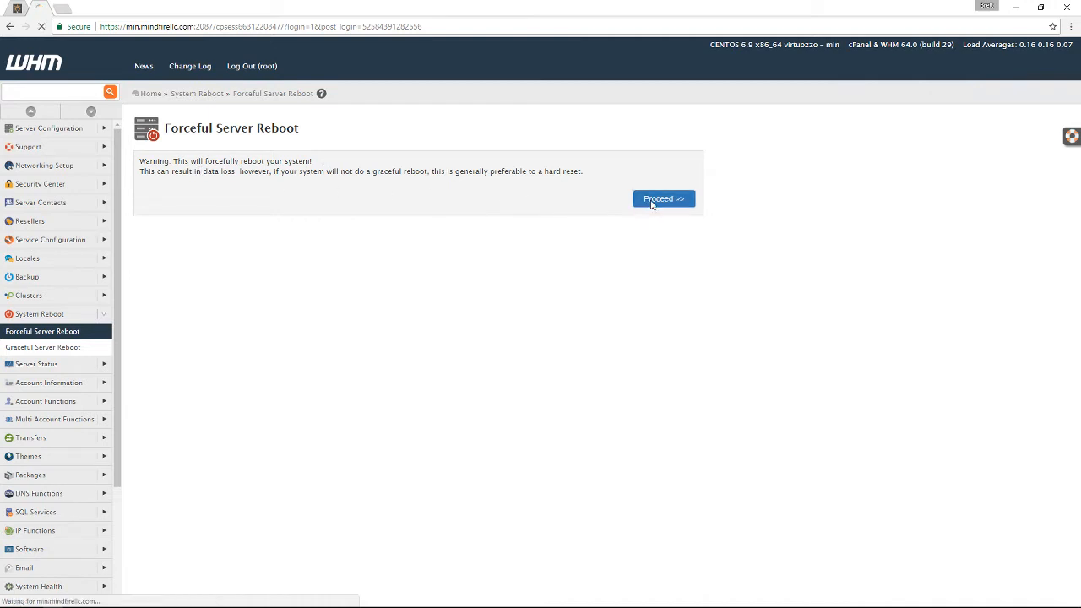
- Proceed with the forced reboot so WHM reports it is in progress
click(664, 199)
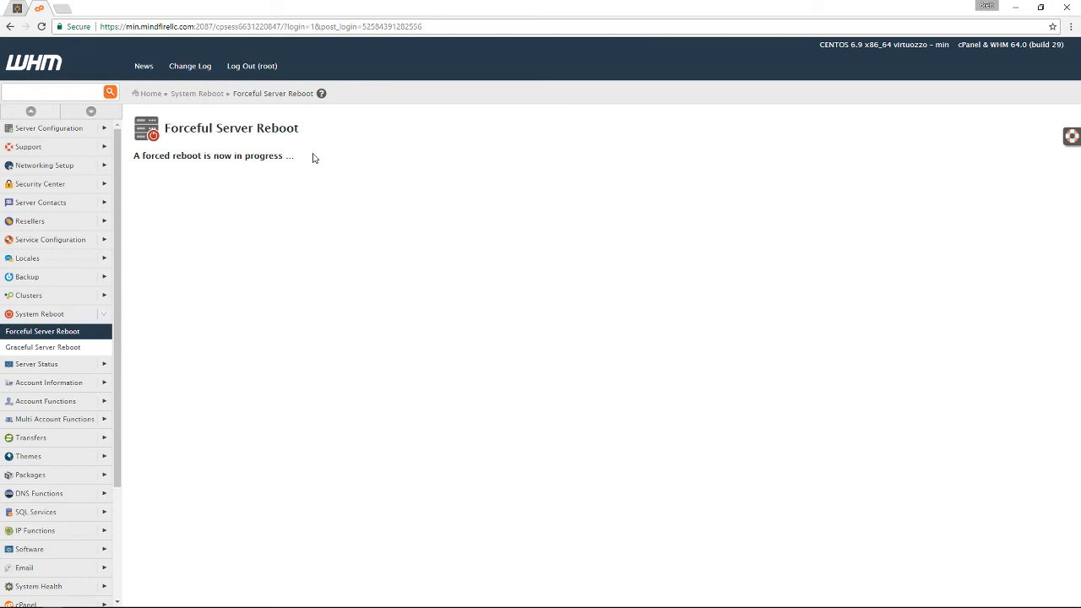
mouse_move(162, 91)
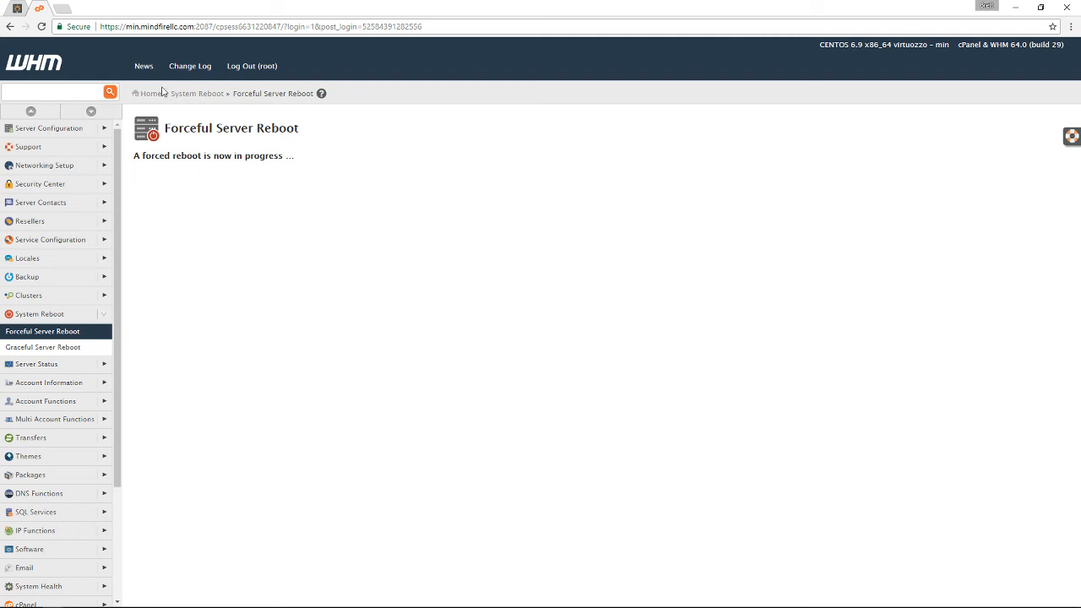